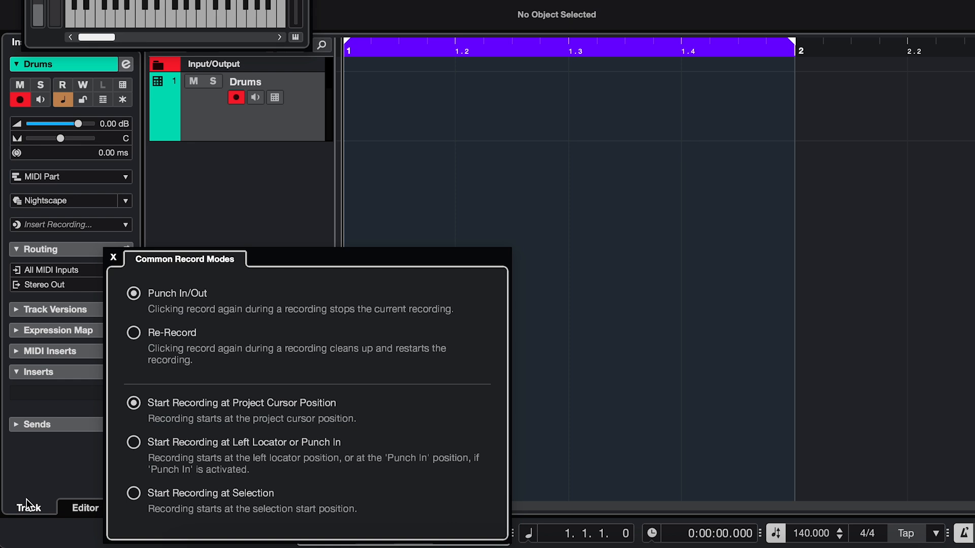
Record two short audio takes on the Audio track using Punch In/Out from the project cursor
{"action": "left_click", "coordinate": [114, 257]}
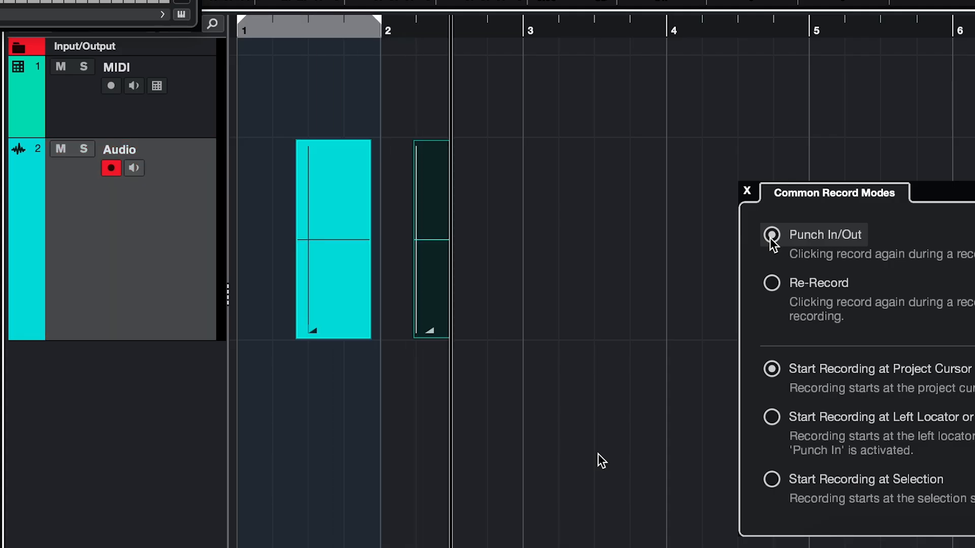
Record a Punch In/Out take, then switch the common record mode to Re-Record
{"action": "left_click", "coordinate": [111, 168]}
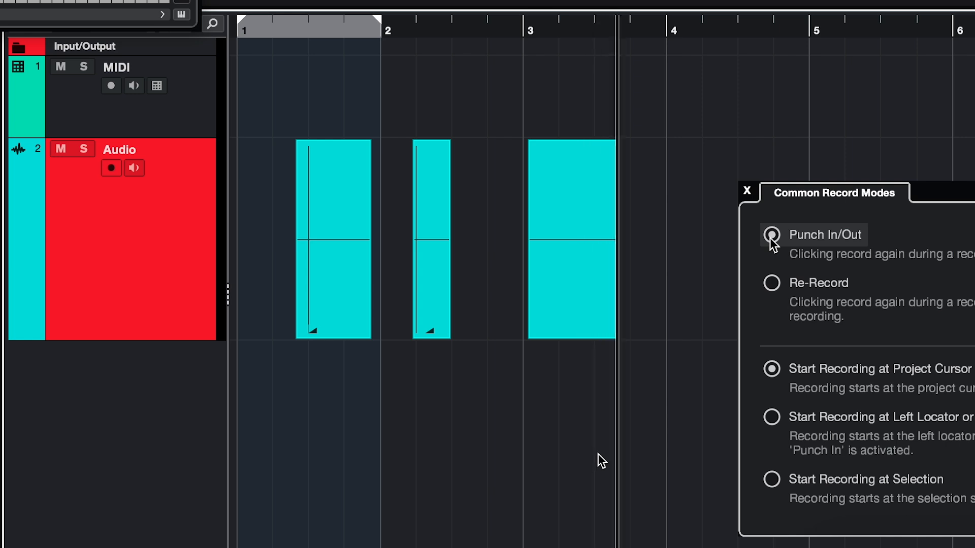
{"action": "left_click", "coordinate": [771, 235]}
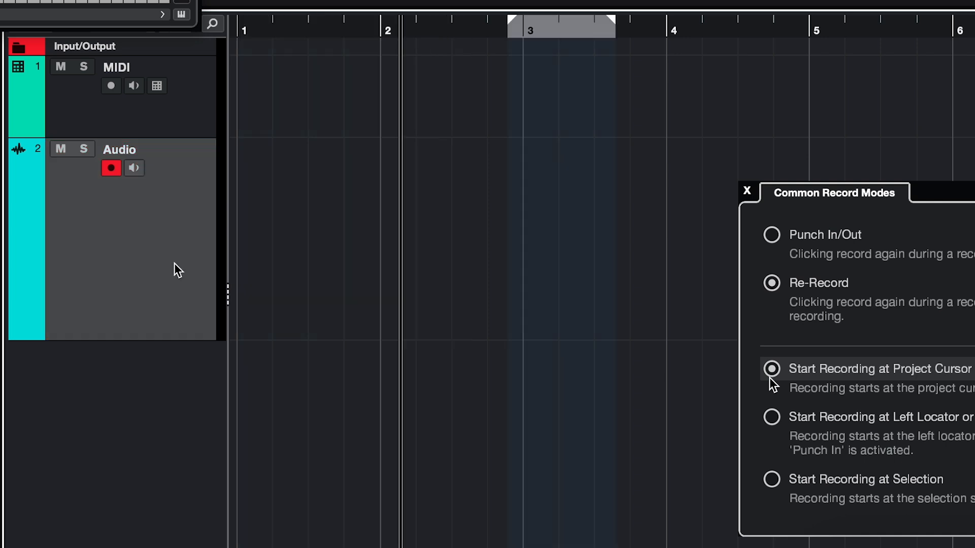
Start recording at the left locator, then at the selection, and record a vocal take from bar 2
{"action": "left_click", "coordinate": [770, 417]}
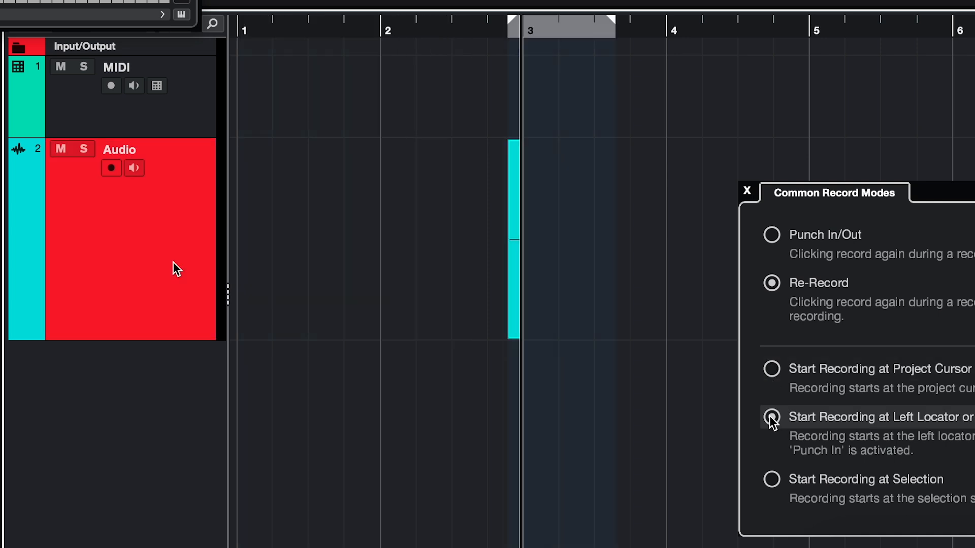
{"action": "left_click", "coordinate": [111, 168]}
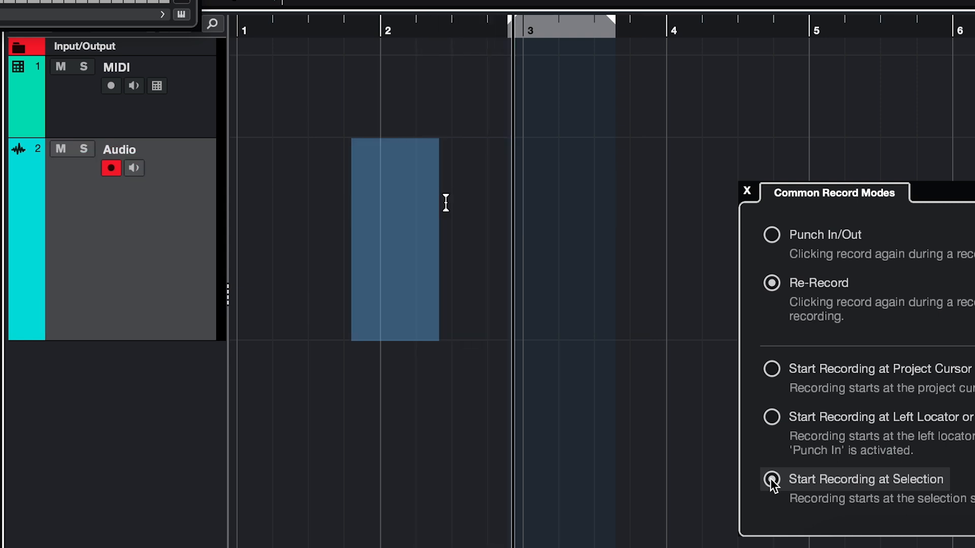
{"action": "left_click", "coordinate": [111, 168]}
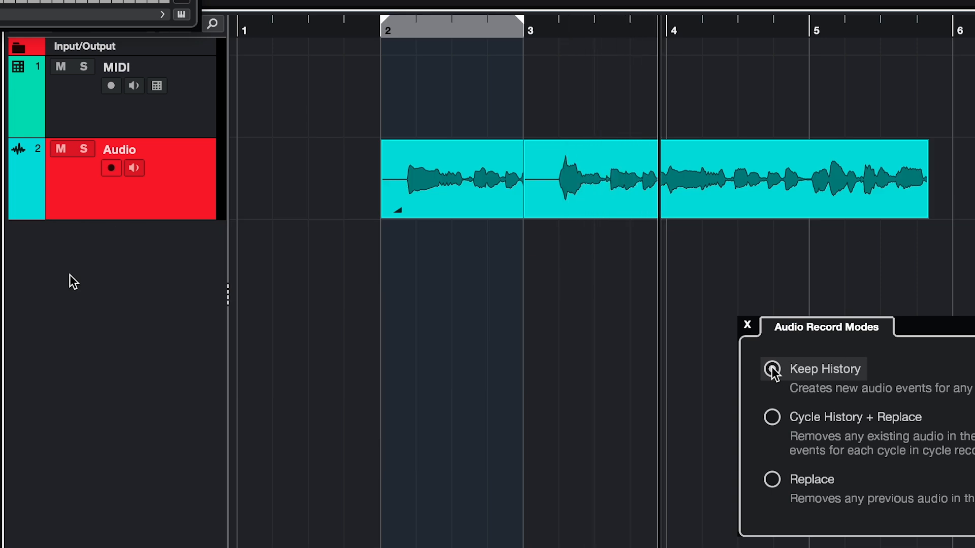
Cycle-record audio with Keep History, then Cycle History + Replace, then choose Replace
{"action": "left_click", "coordinate": [772, 368]}
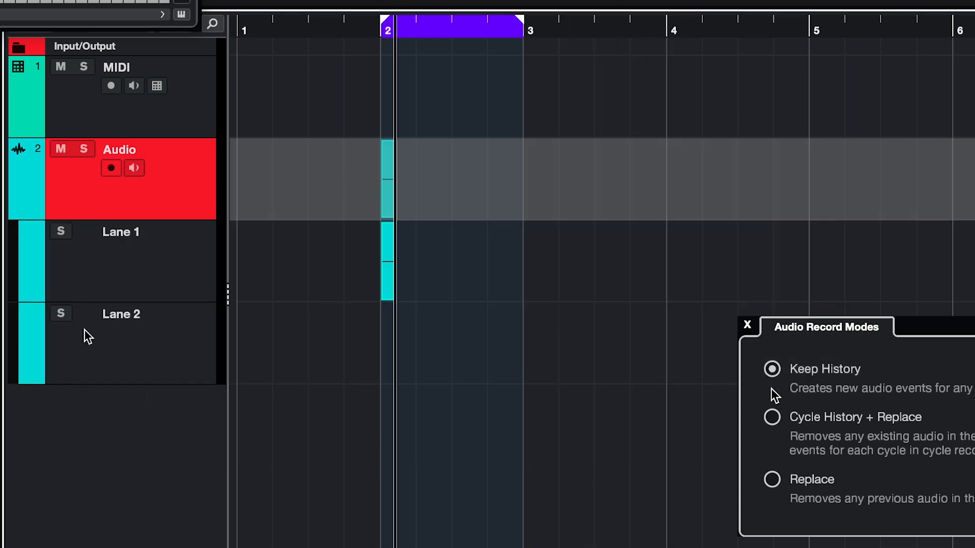
{"action": "left_click", "coordinate": [770, 416]}
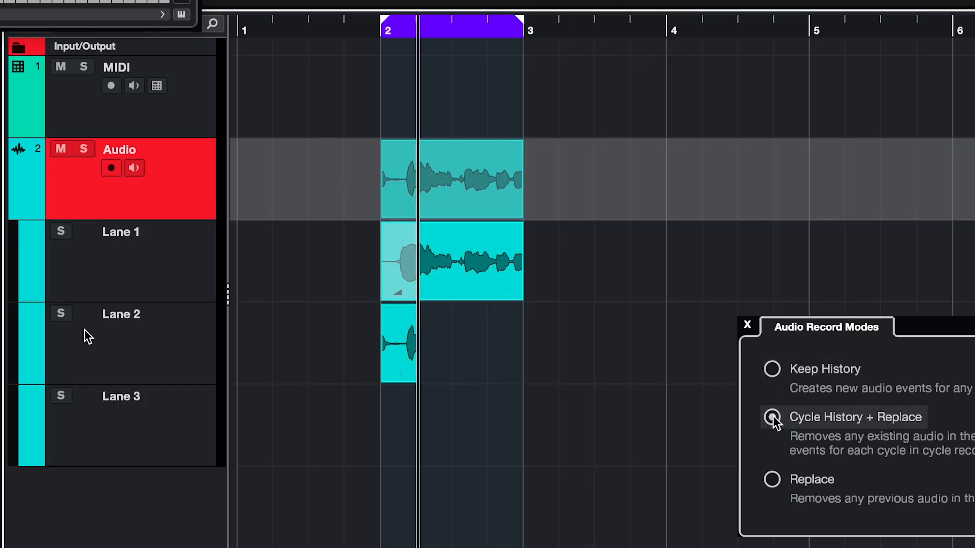
{"action": "left_click", "coordinate": [770, 416]}
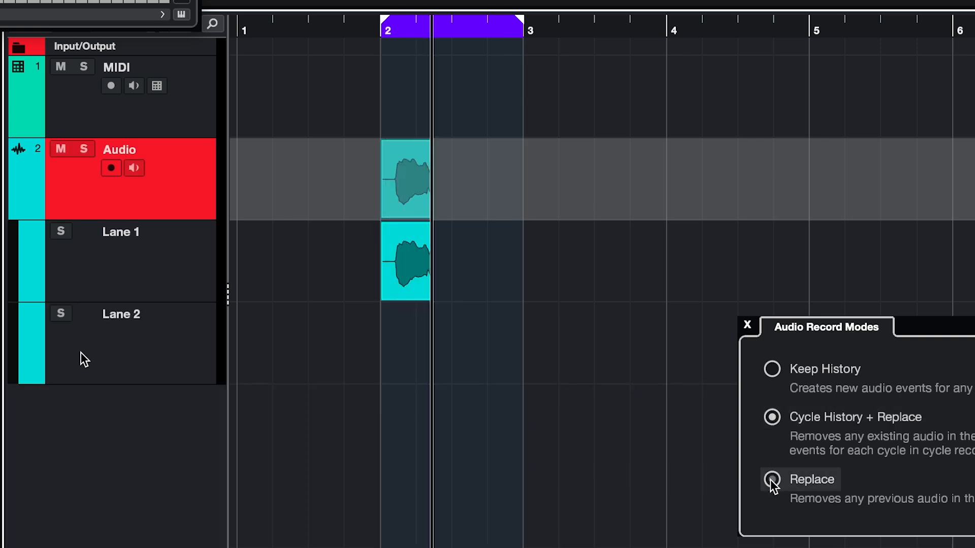
{"action": "left_click", "coordinate": [771, 479]}
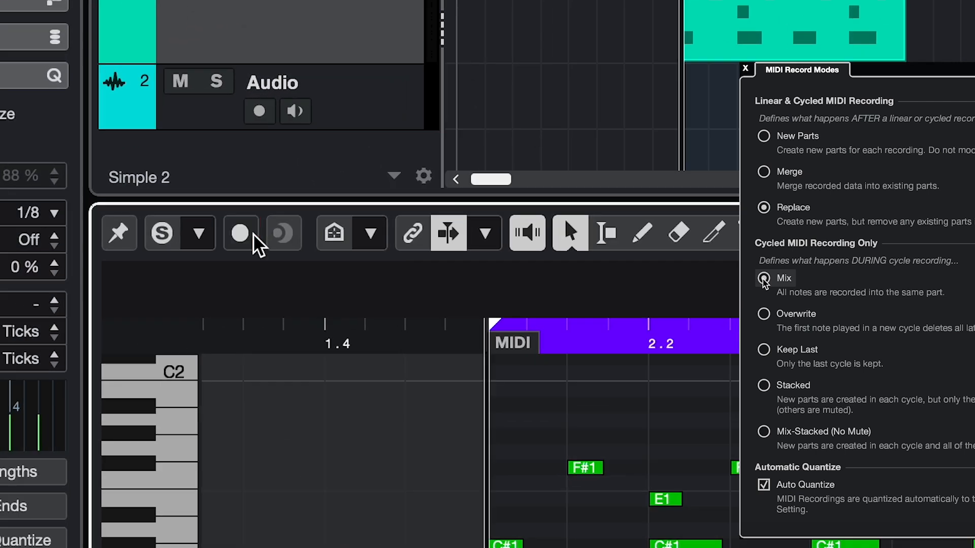
Set cycle MIDI to Mix, record with New Parts, then switch to Merge and record again
{"action": "left_click", "coordinate": [763, 136]}
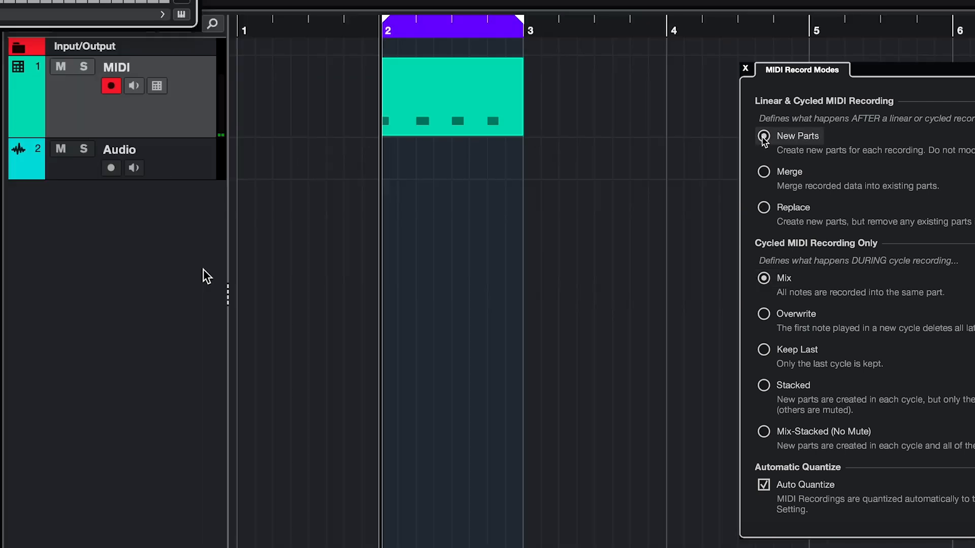
{"action": "left_click", "coordinate": [111, 85]}
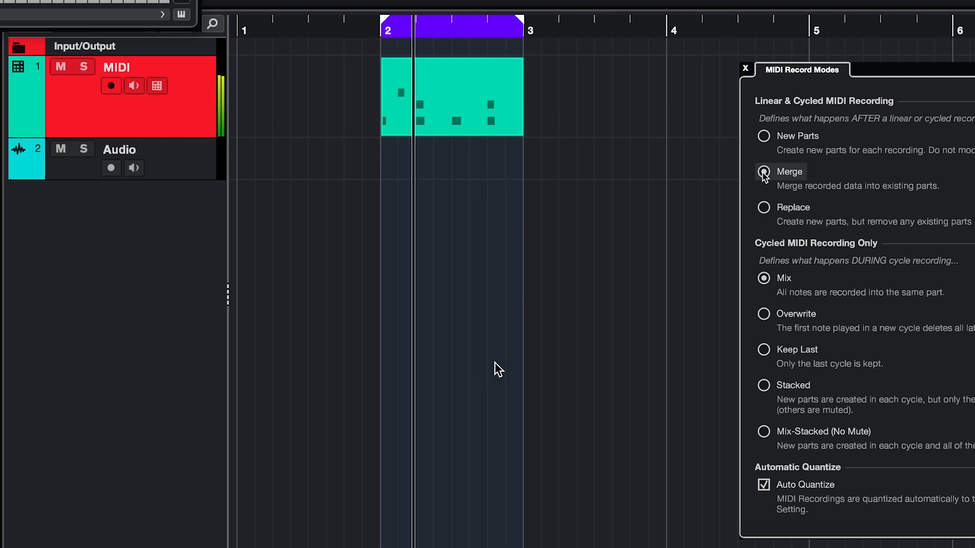
{"action": "left_click", "coordinate": [110, 86]}
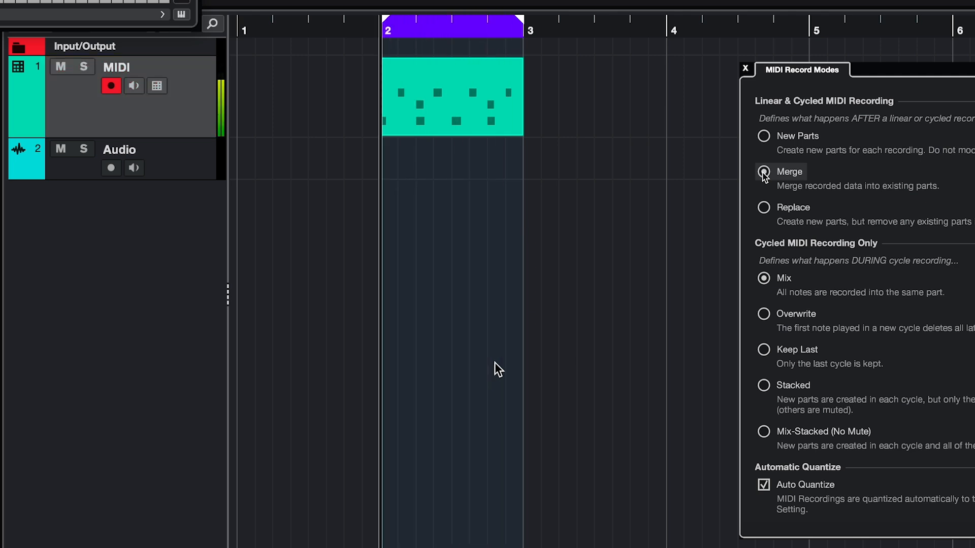
{"action": "left_click", "coordinate": [763, 207]}
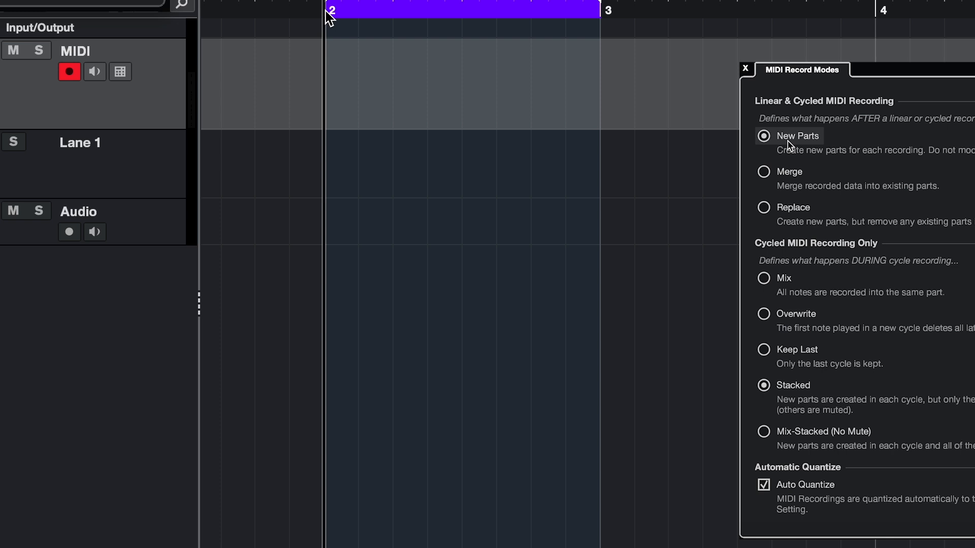
Cycle-record MIDI with New Parts into Stacked lanes 1–3, then choose Punch In/Out
{"action": "left_click", "coordinate": [69, 72]}
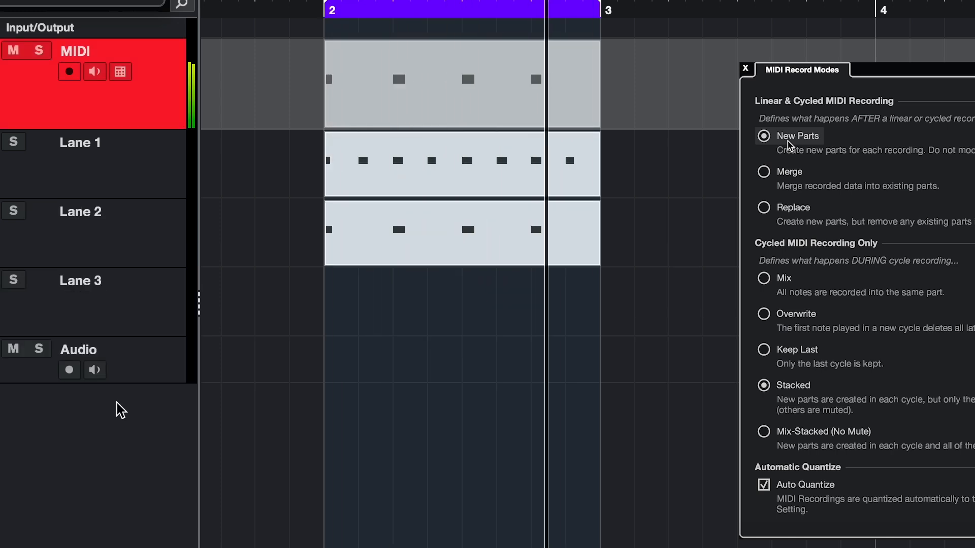
{"action": "left_click", "coordinate": [69, 72]}
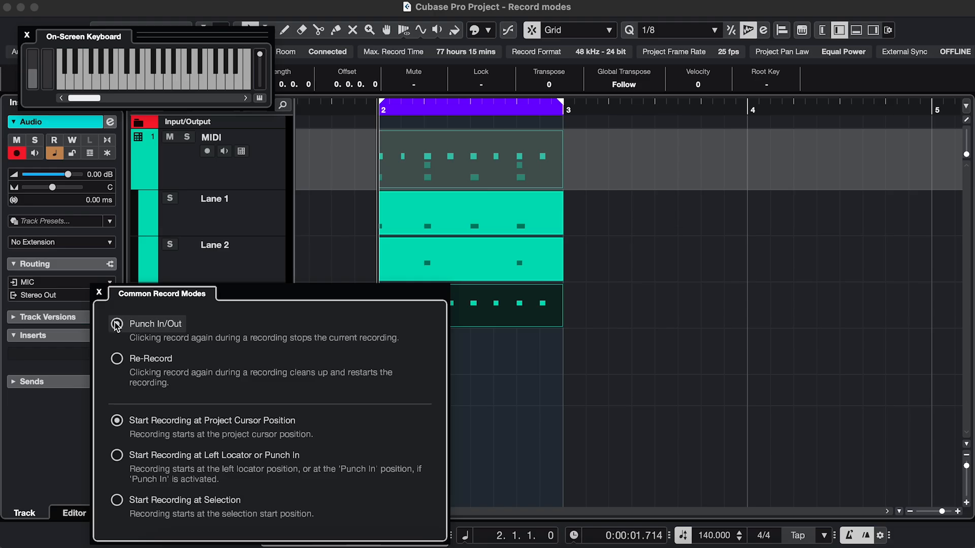
{"action": "left_click", "coordinate": [117, 324]}
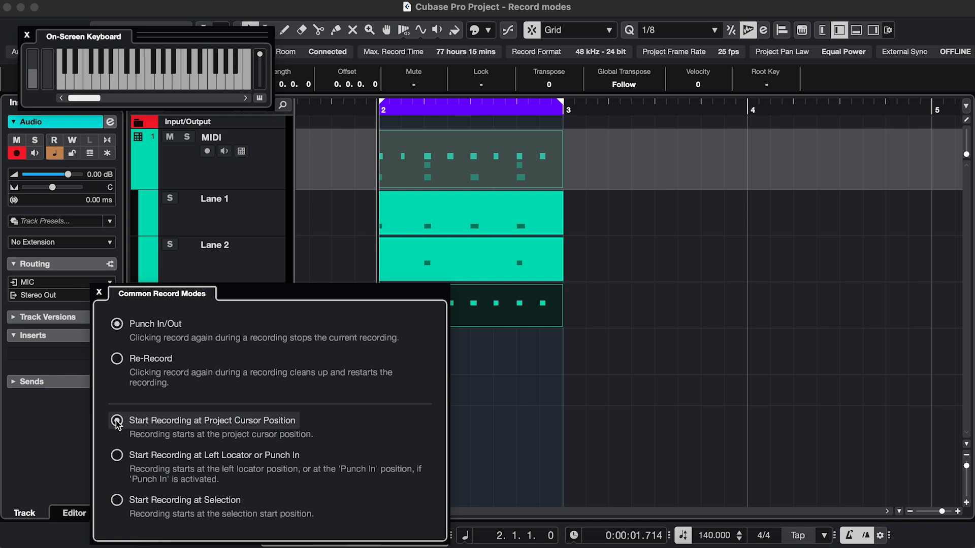